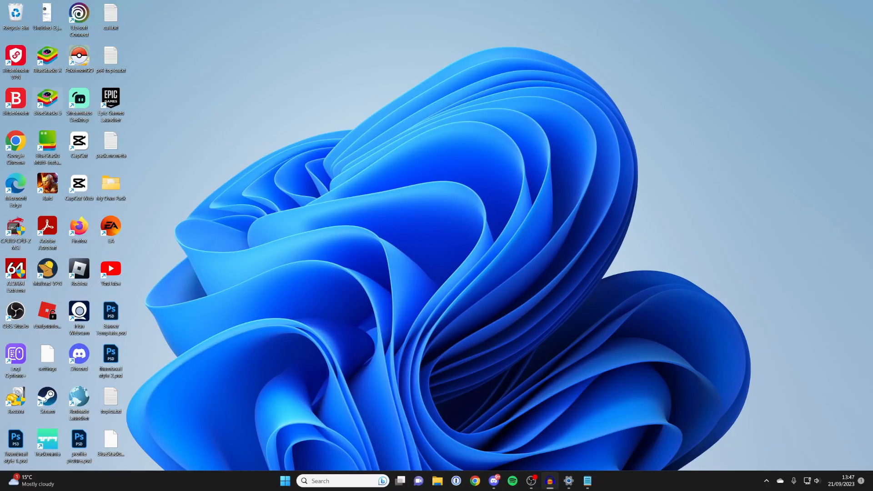
- Launch BlueStacks App Player, then exit it and confirm closing
{"action": "left_click", "coordinate": [304, 481]}
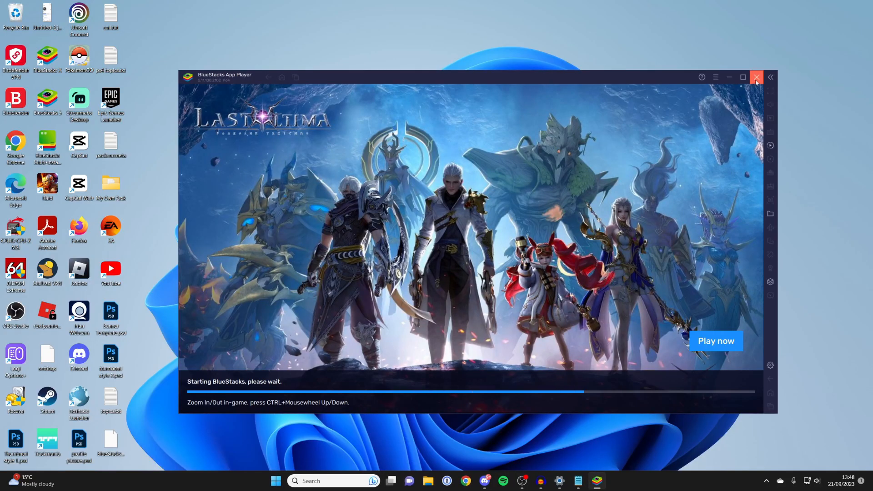
{"action": "left_click", "coordinate": [756, 77]}
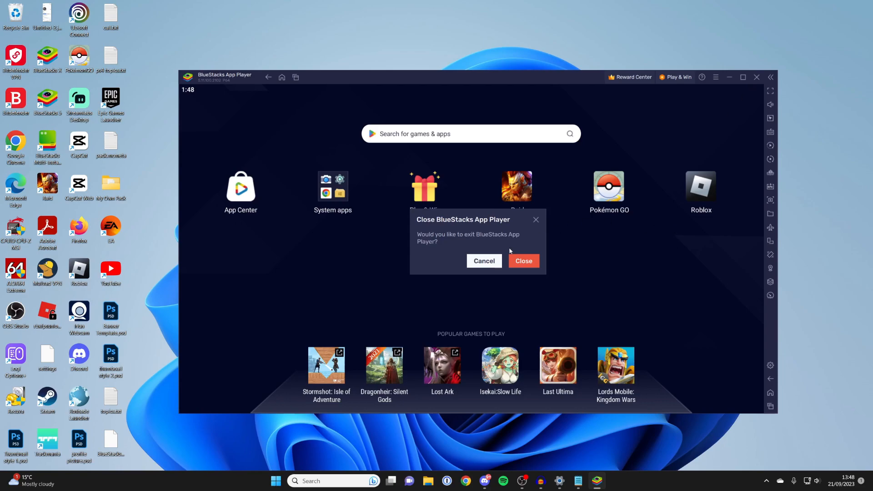
{"action": "left_click", "coordinate": [523, 260]}
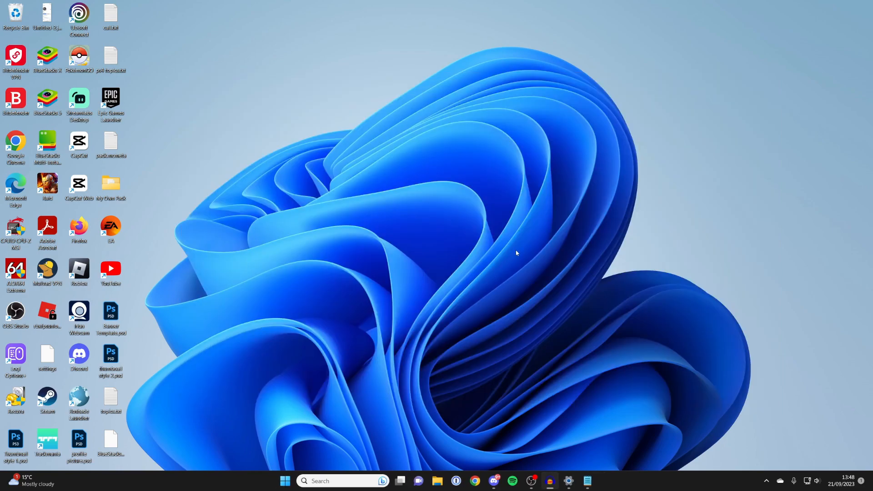
{"action": "mouse_move", "coordinate": [516, 253]}
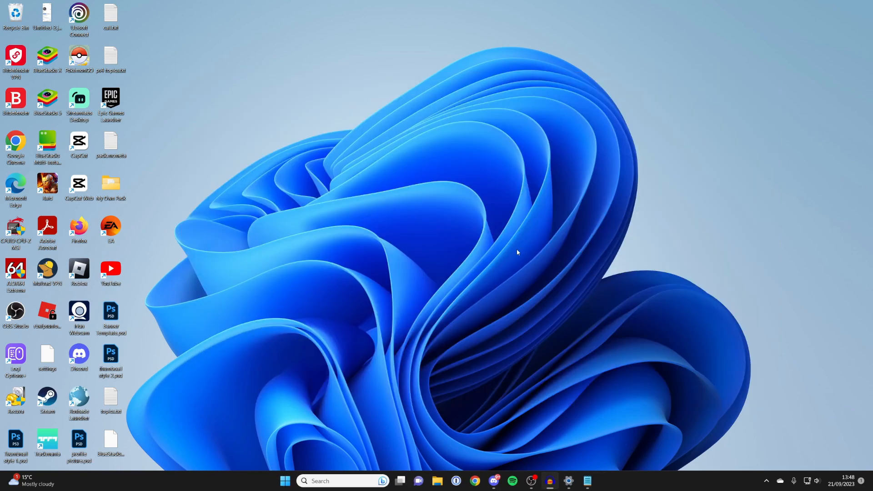
{"action": "mouse_move", "coordinate": [179, 175]}
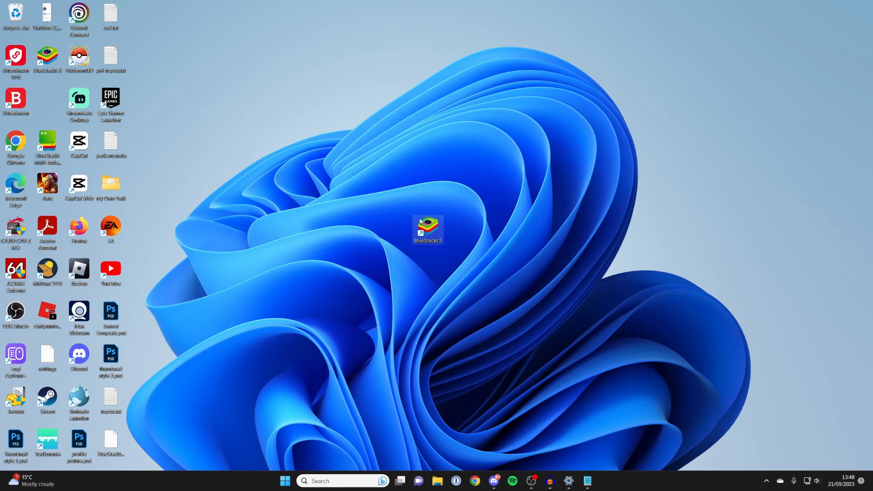
- Tick 'Run this program as an administrator' in the BlueStacks 5 shortcut's Compatibility settings and save
{"action": "right_click", "coordinate": [427, 230]}
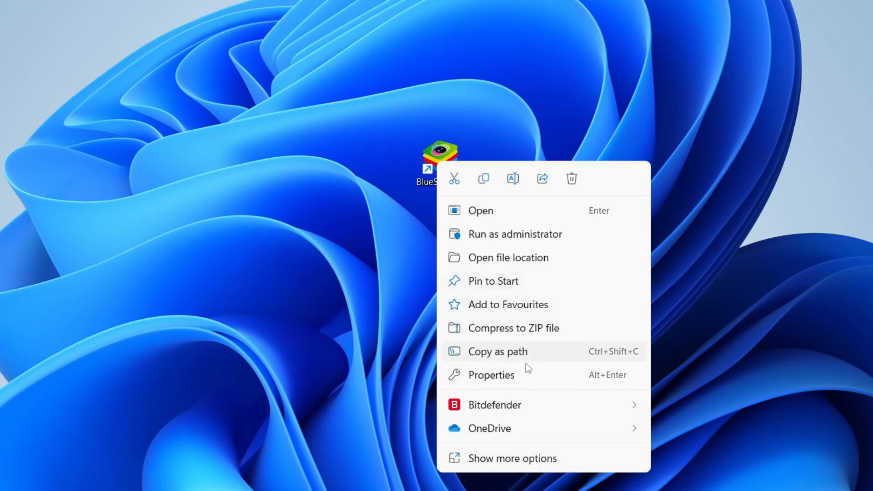
{"action": "left_click", "coordinate": [491, 375]}
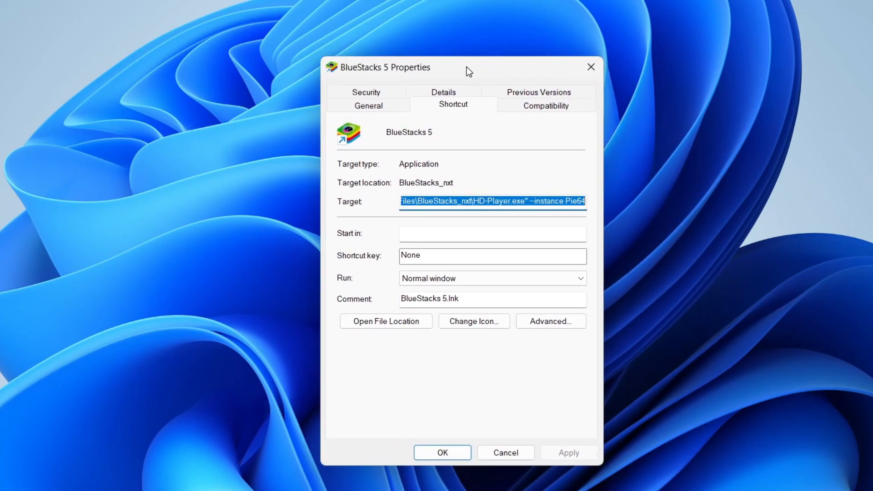
{"action": "left_click", "coordinate": [546, 105]}
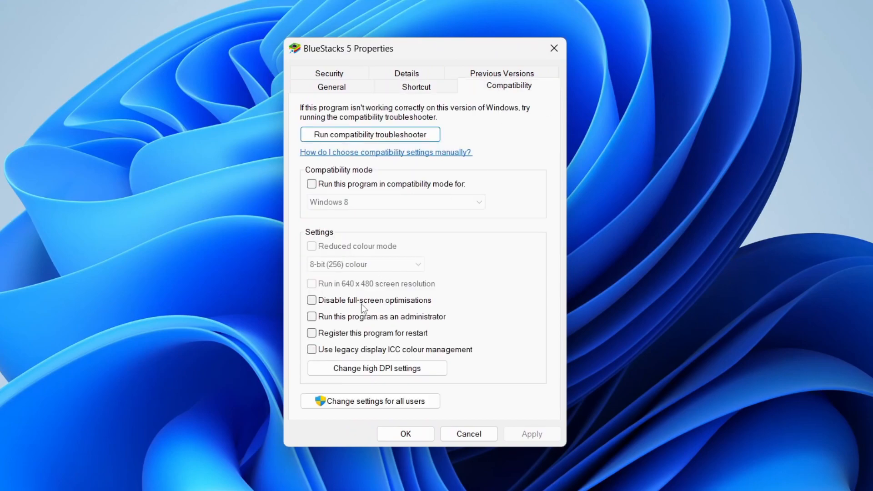
{"action": "left_click", "coordinate": [311, 317]}
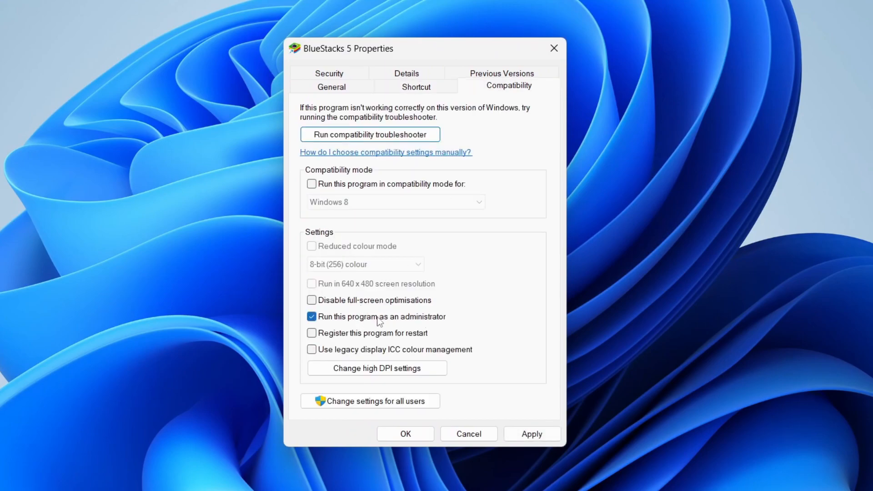
{"action": "left_click", "coordinate": [405, 434]}
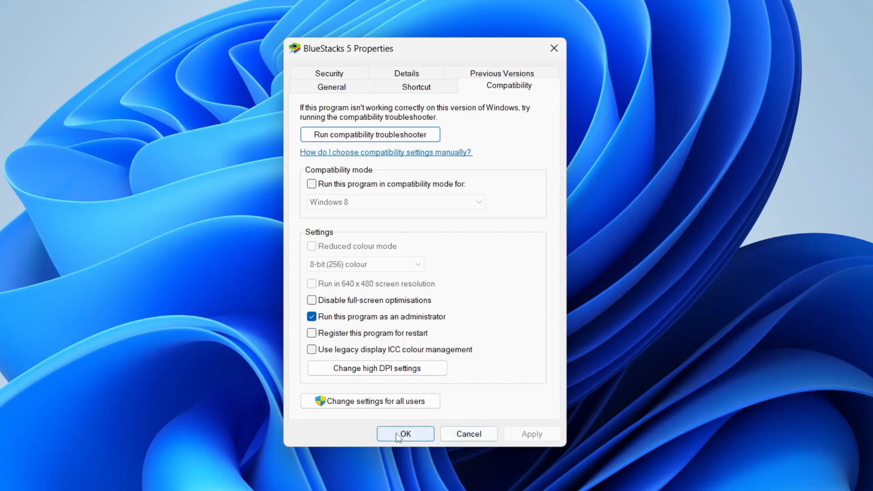
{"action": "left_click", "coordinate": [404, 434]}
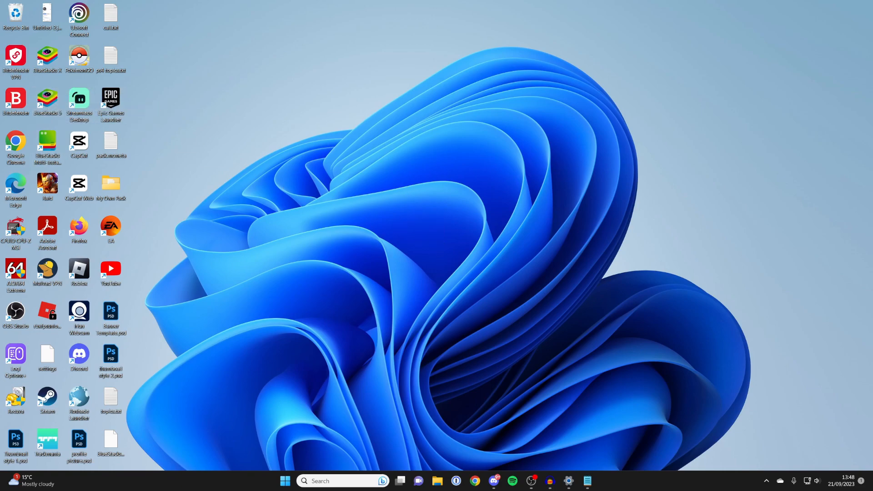
{"action": "mouse_move", "coordinate": [618, 193]}
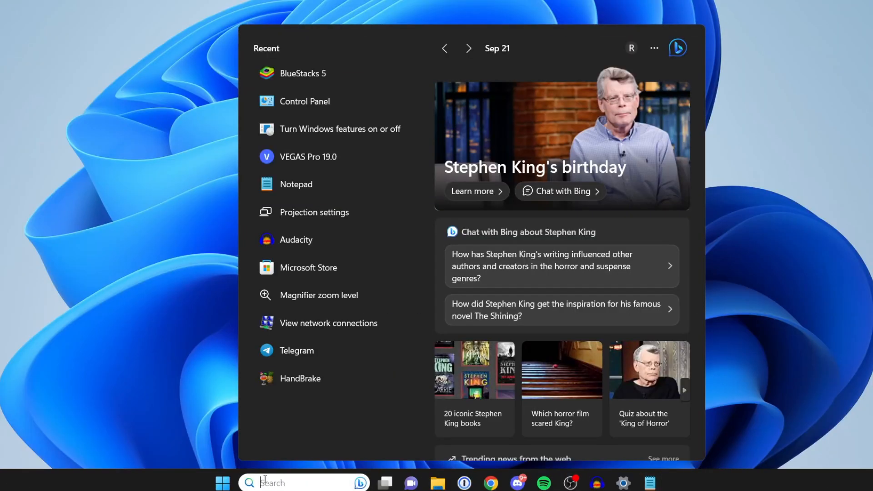
- Search 'cmd' and run Command Prompt as administrator
{"action": "type", "text": "cmd"}
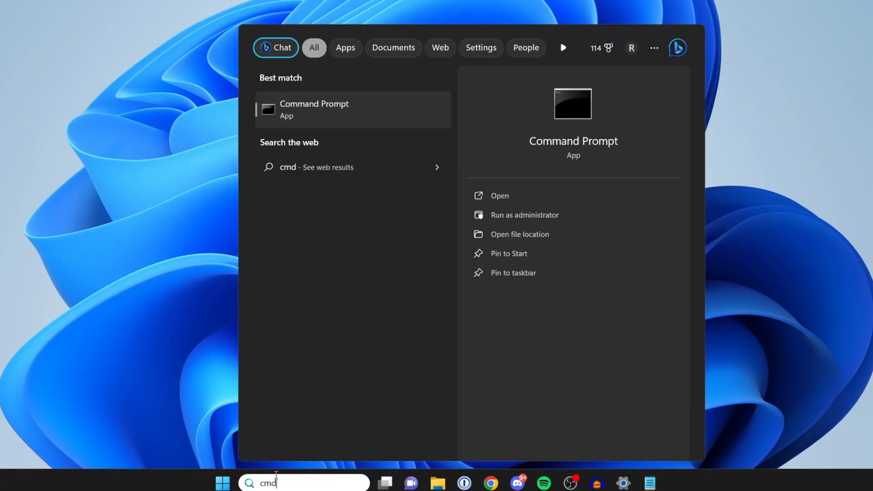
{"action": "right_click", "coordinate": [314, 109]}
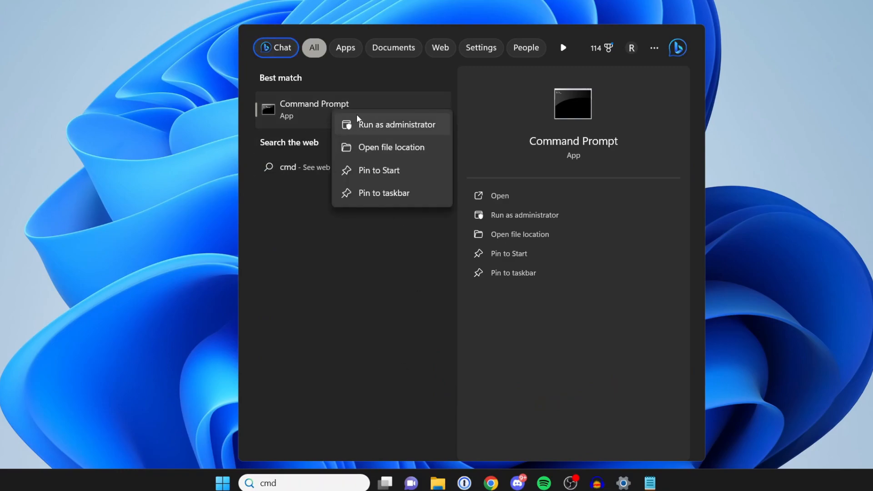
{"action": "left_click", "coordinate": [397, 124]}
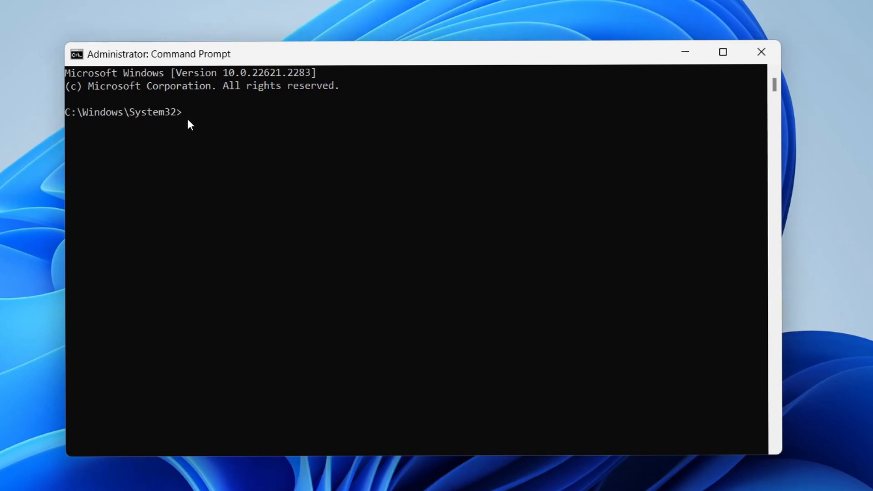
- Run 'dism.exe /online /enable-feature /featurename:VirtualMachinePlatform /all' in Command Prompt
{"action": "type", "text": "dism.exe /online /enable-feature /featurename:VirtualMachinePlatform /all"}
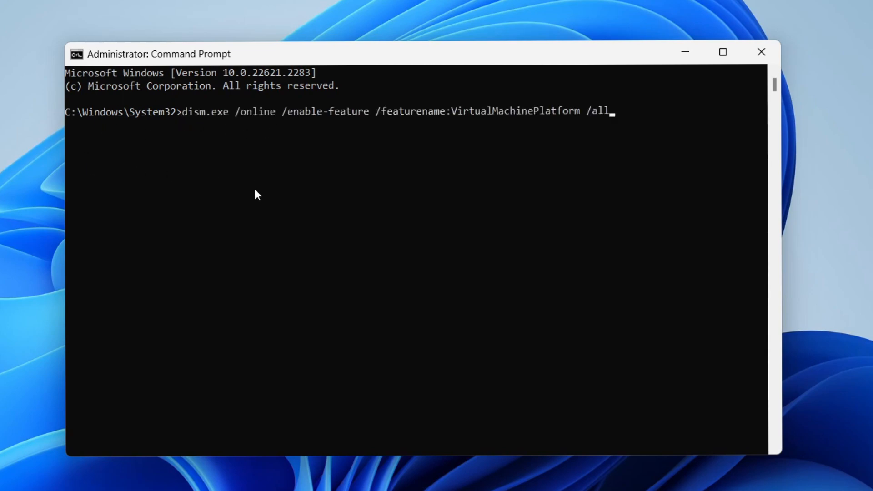
{"action": "key", "text": "enter"}
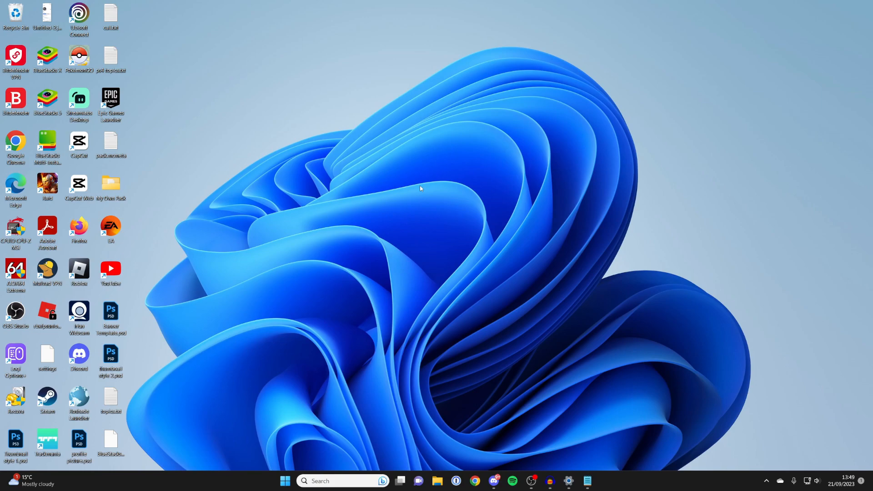
{"action": "mouse_move", "coordinate": [335, 394]}
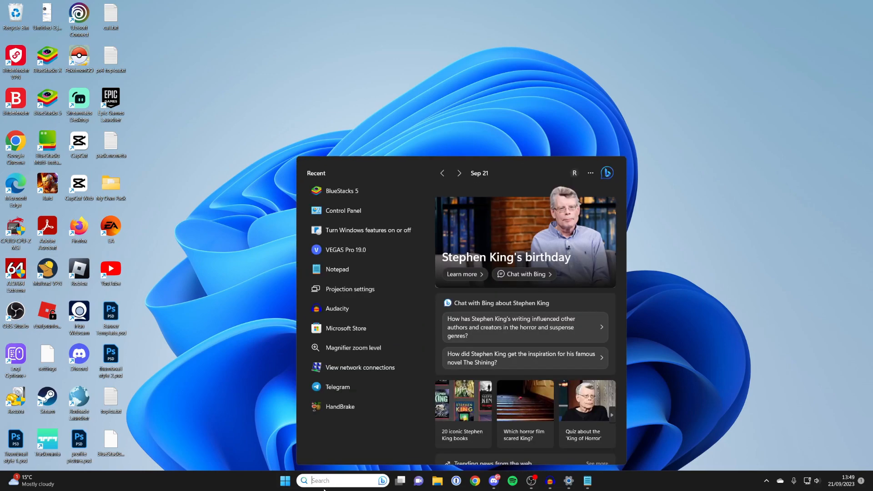
- Search 'remove pro' and open Add or remove programs
{"action": "type", "text": "remove pro"}
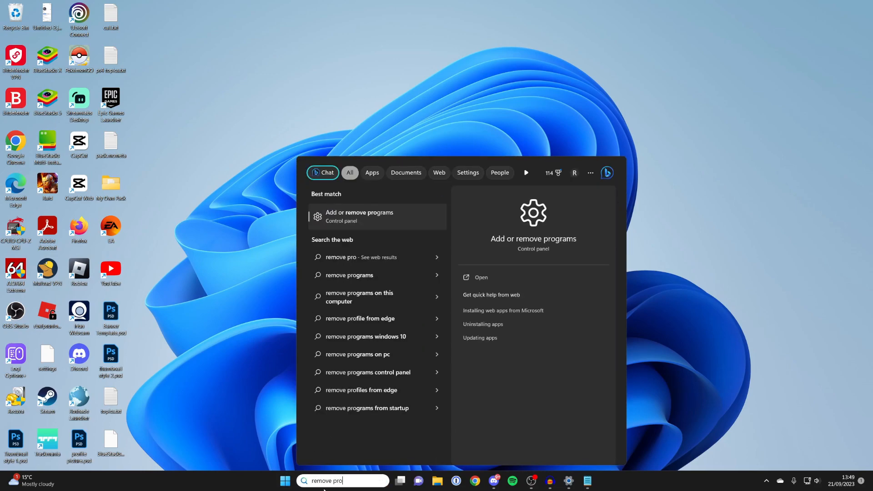
{"action": "left_click", "coordinate": [360, 216]}
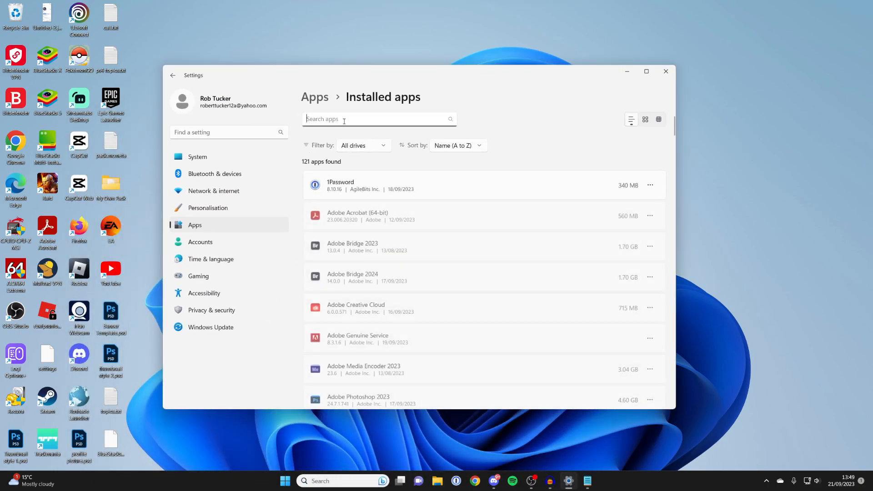
- Filter installed apps by 'bluestac', view BlueStacks X removal options, then close Settings
{"action": "type", "text": "bluestac"}
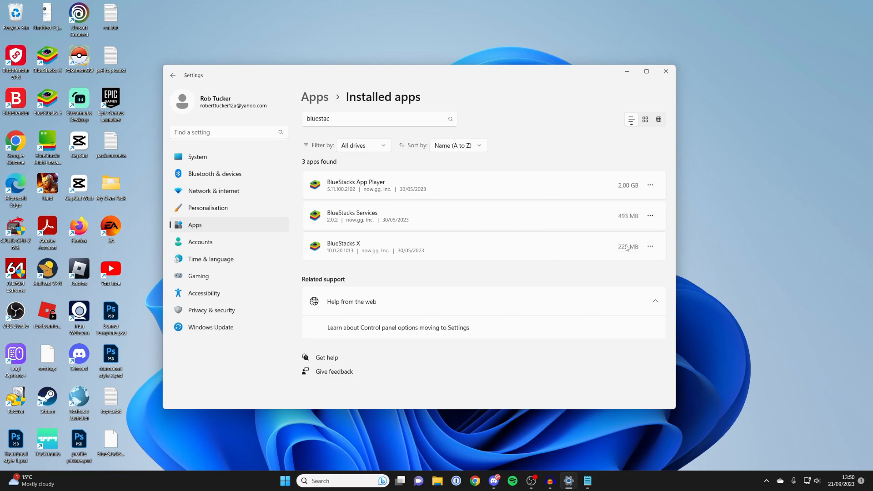
{"action": "left_click", "coordinate": [650, 246]}
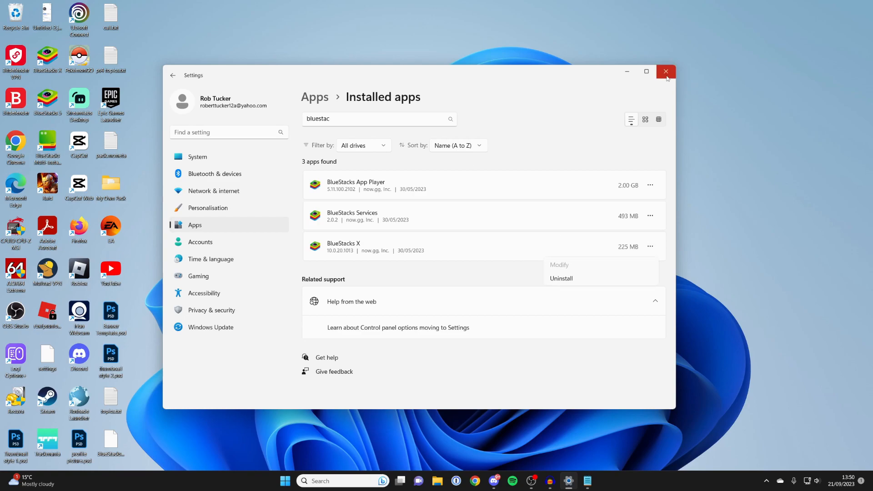
{"action": "left_click", "coordinate": [666, 71]}
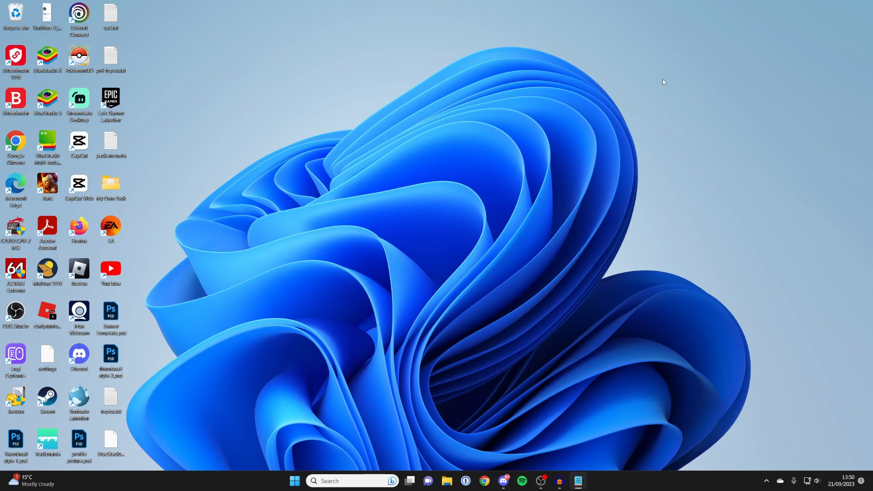
{"action": "mouse_move", "coordinate": [655, 182]}
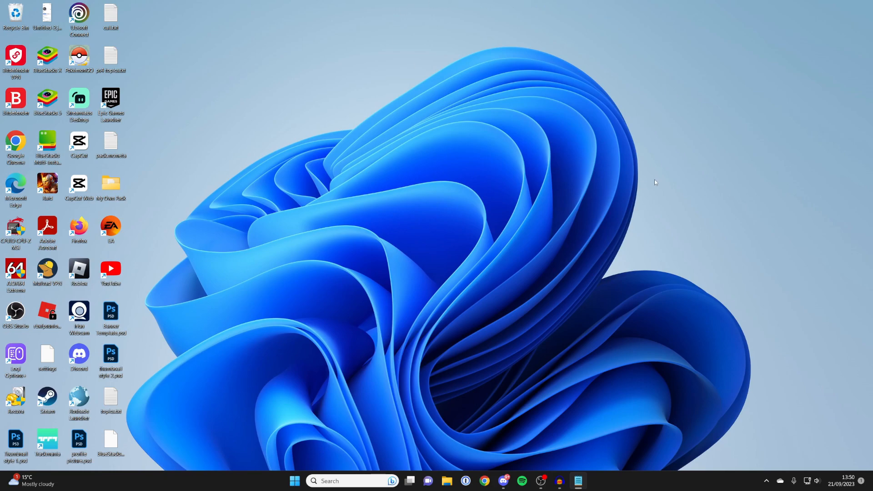
{"action": "mouse_move", "coordinate": [352, 161]}
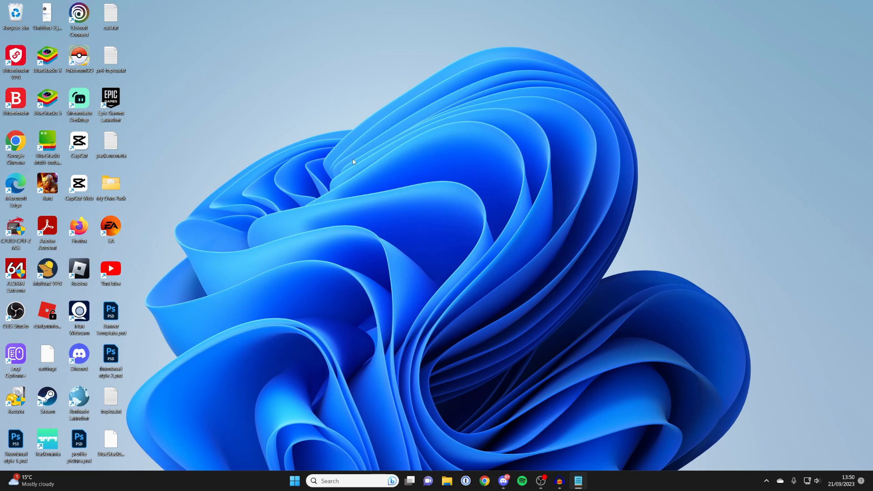